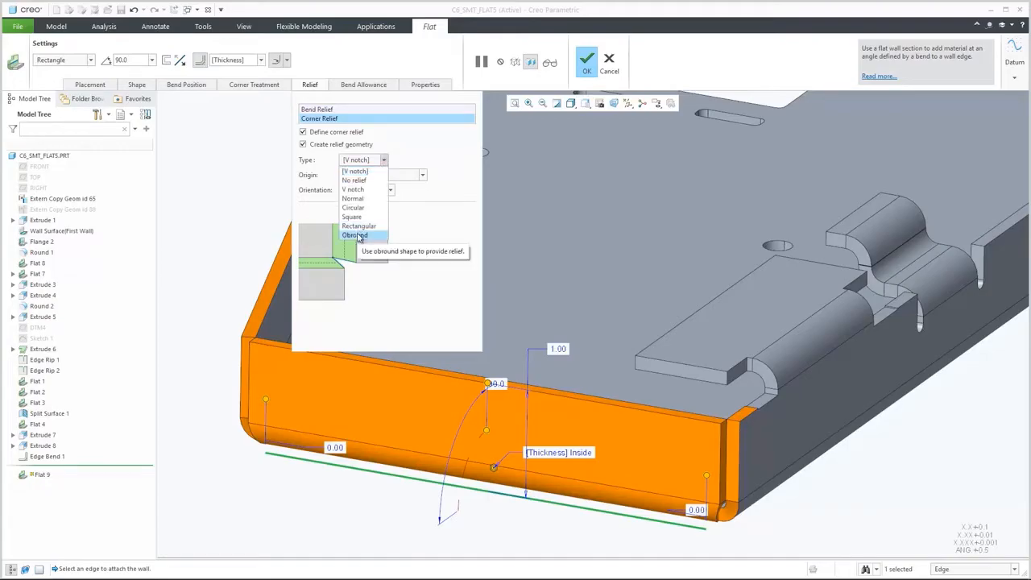
# Set the flat wall's corner relief type to Obround, placed at the corner point along the bisector.
pyautogui.click(356, 234)
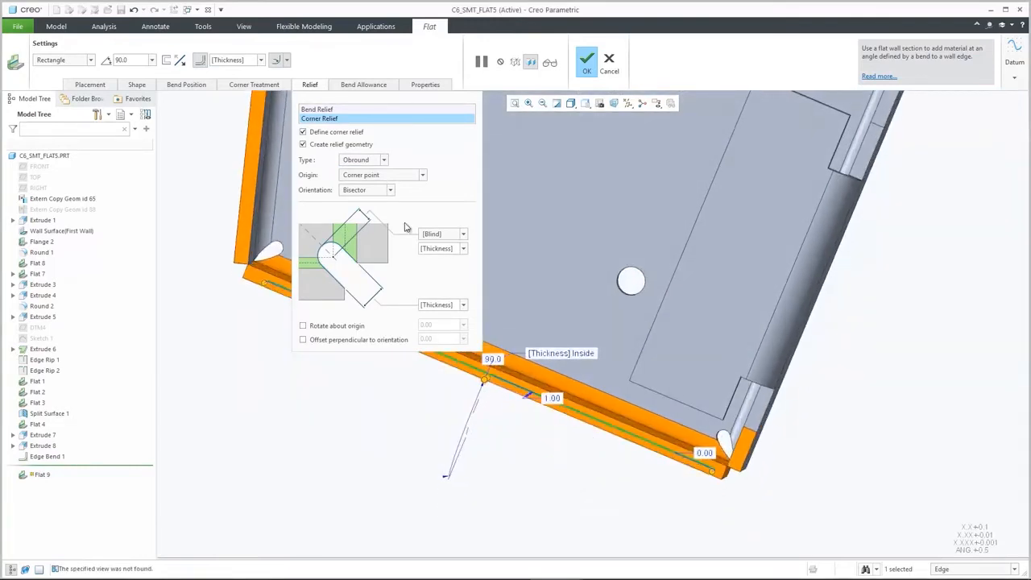